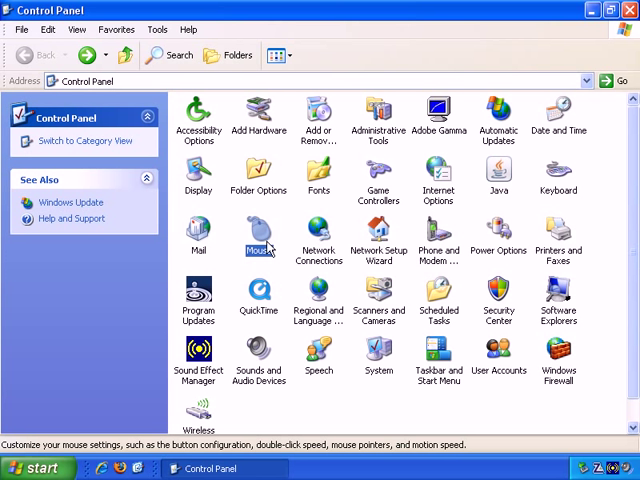
pyautogui.moveTo(252, 238)
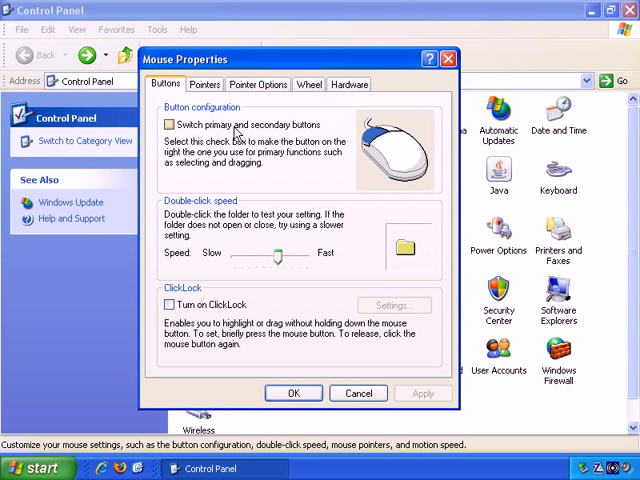
pyautogui.moveTo(288, 136)
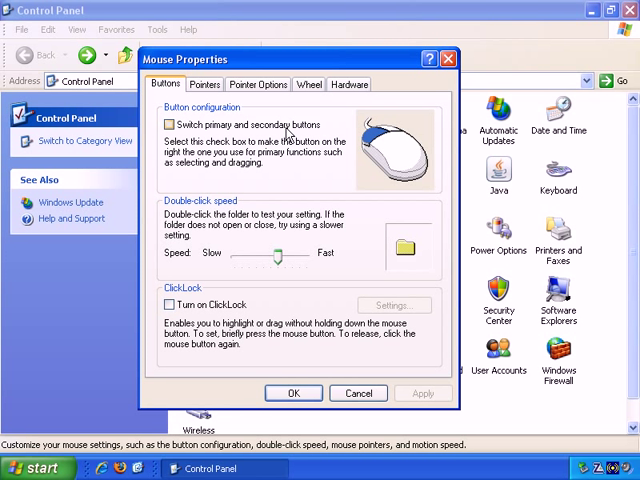
pyautogui.moveTo(288, 132)
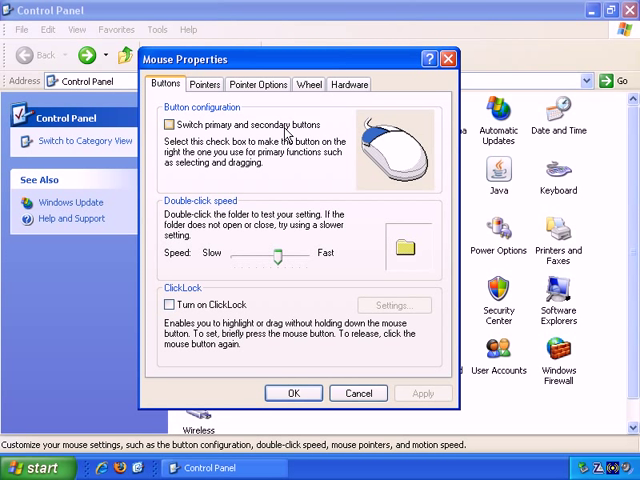
pyautogui.moveTo(284, 136)
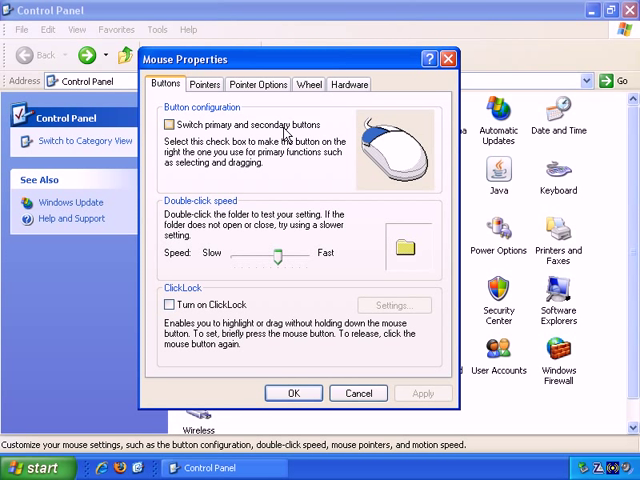
pyautogui.moveTo(284, 136)
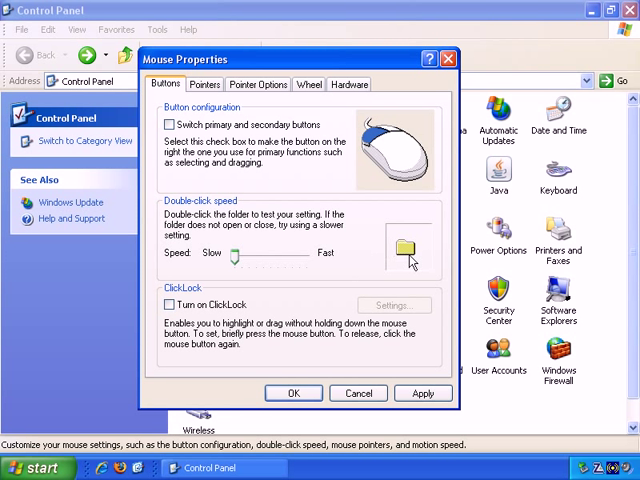
# - Test the sample folder, move the Double-click speed slider, and test the new speed again
pyautogui.doubleClick(404, 250)
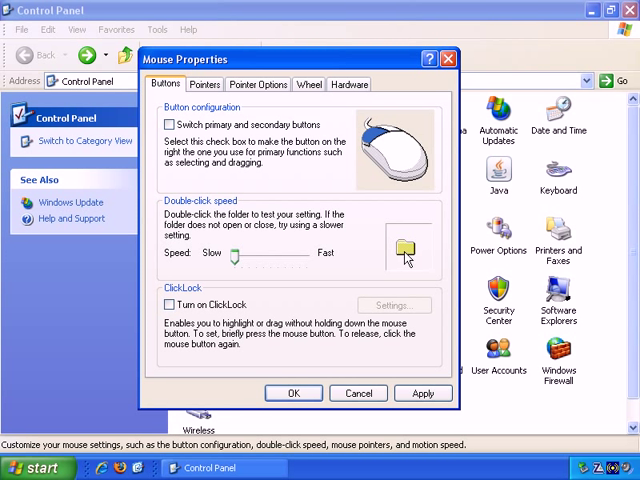
pyautogui.moveTo(236, 256); pyautogui.dragTo(284, 256)
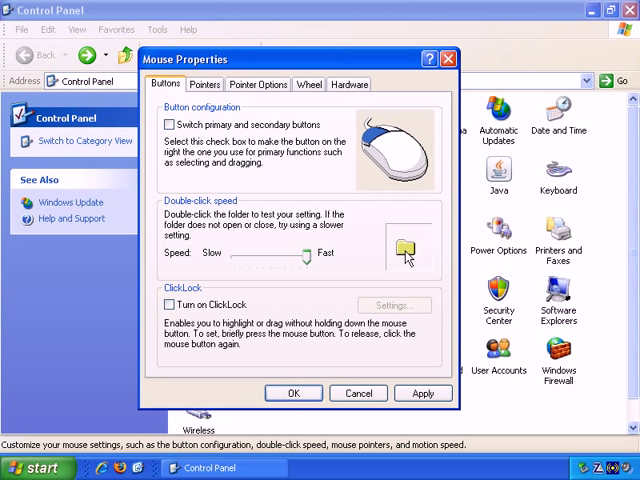
pyautogui.doubleClick(404, 250)
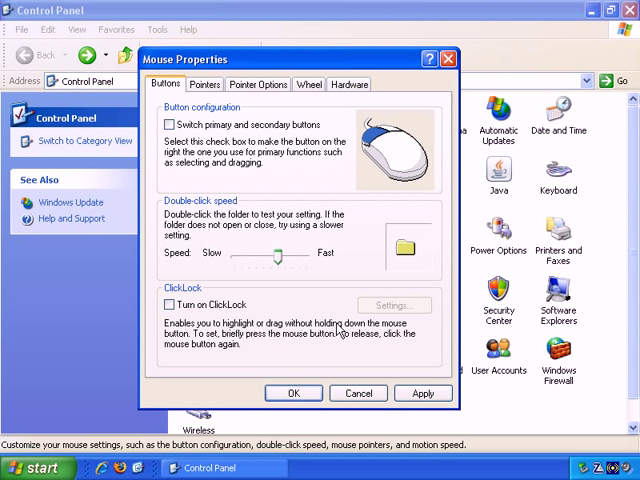
pyautogui.moveTo(216, 344)
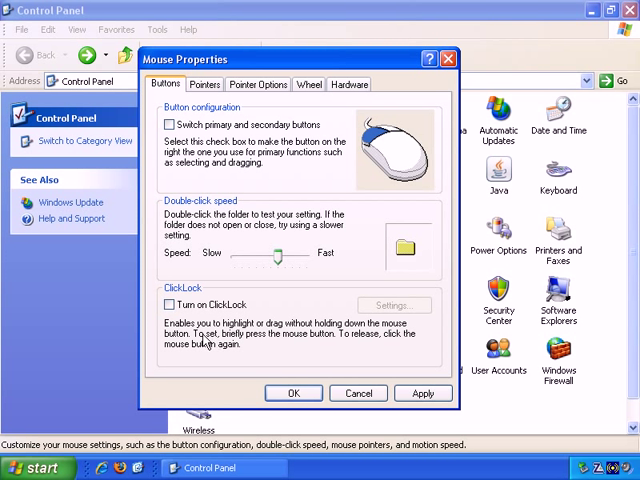
pyautogui.moveTo(204, 342)
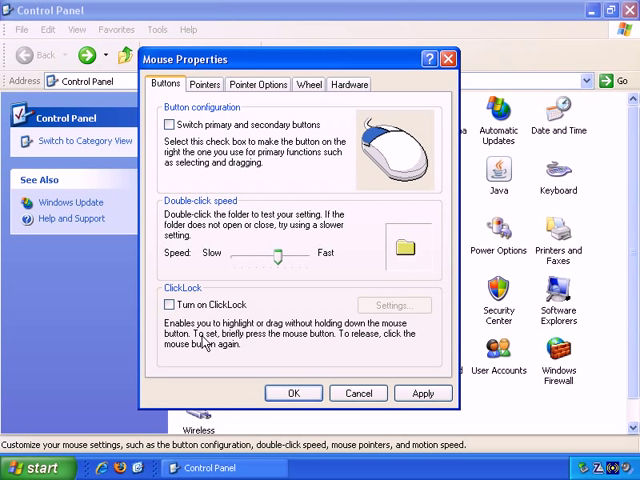
pyautogui.moveTo(322, 348)
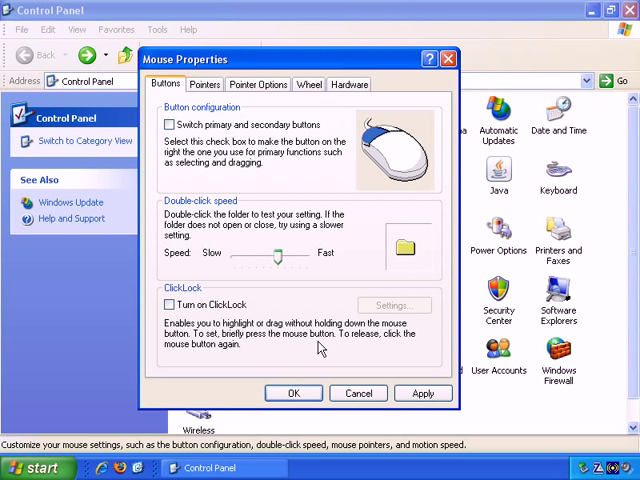
pyautogui.moveTo(372, 344)
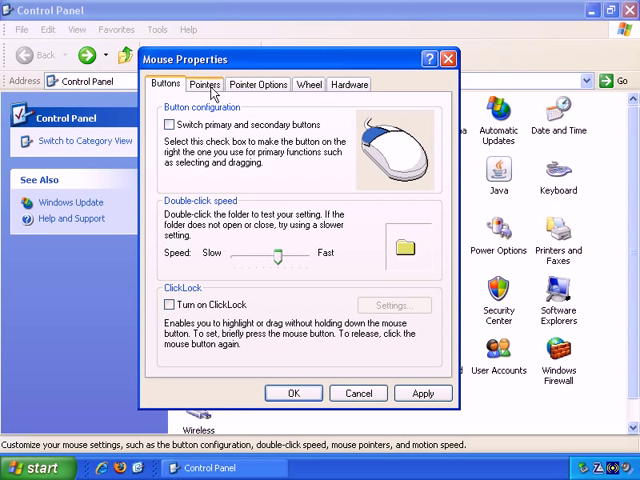
# - On the Pointers tab, choose the 3D-Bronze scheme and scroll its pointer list
pyautogui.click(204, 84)
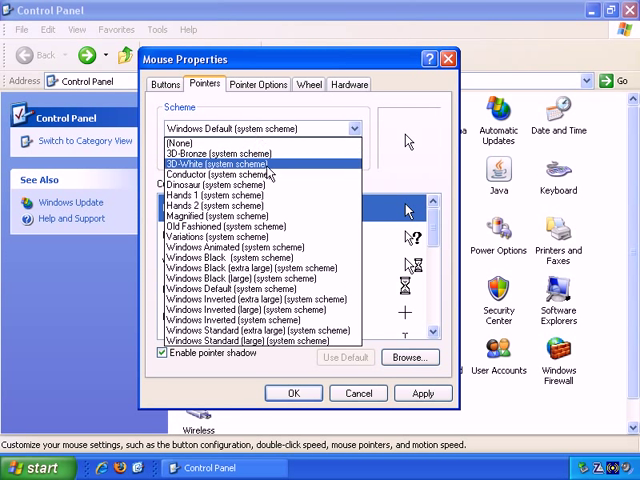
pyautogui.click(210, 152)
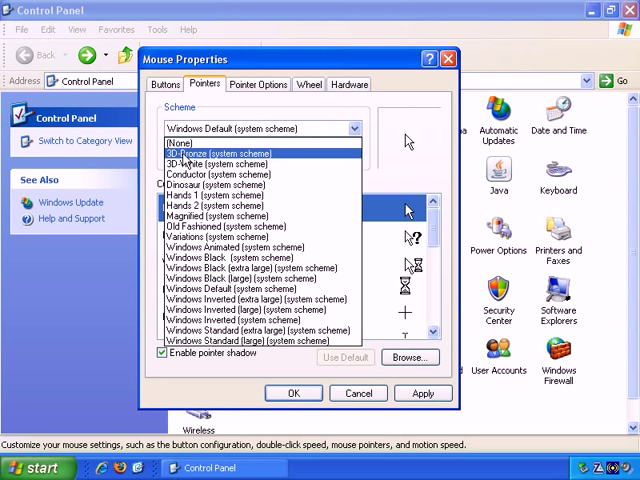
pyautogui.click(218, 152)
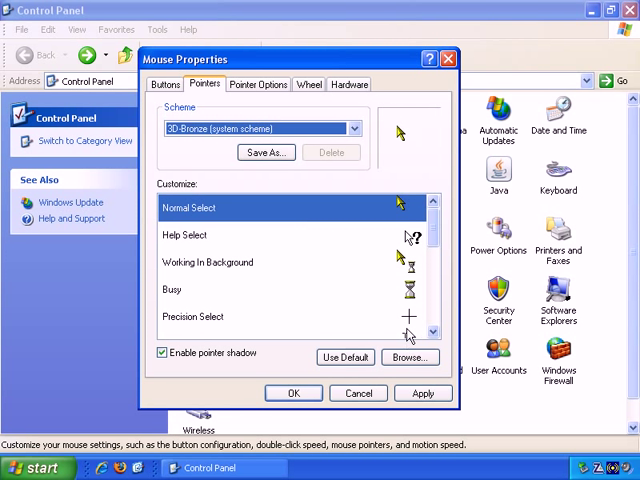
pyautogui.scroll(-3)
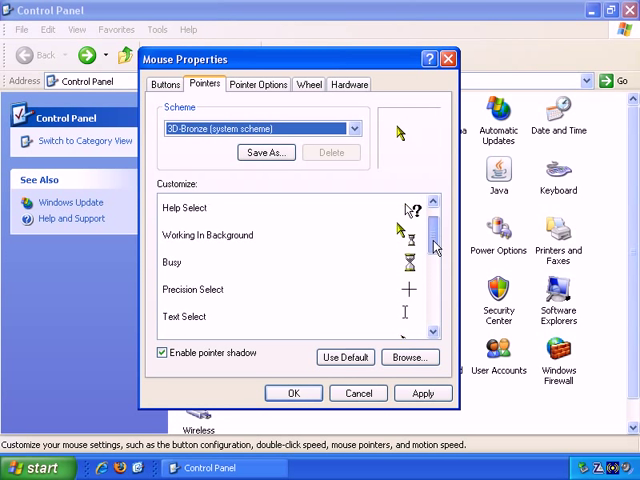
# - Switch the scheme to Conductor, then Windows Animated, then another scheme from the list
pyautogui.click(352, 128)
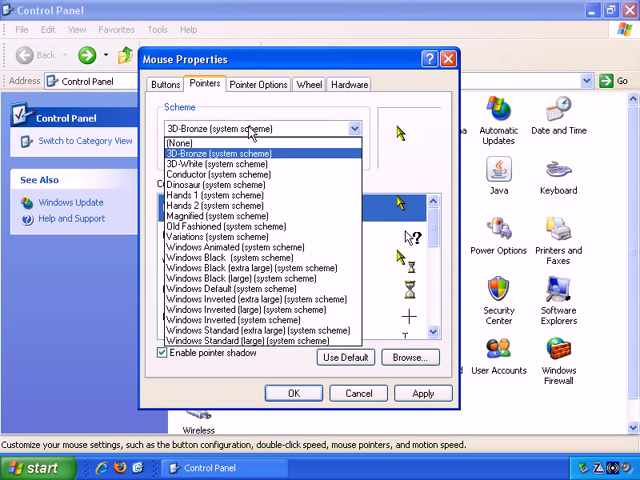
pyautogui.click(212, 172)
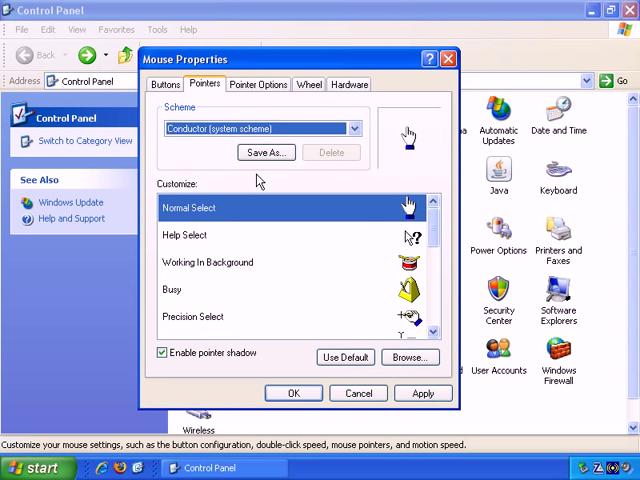
pyautogui.click(352, 128)
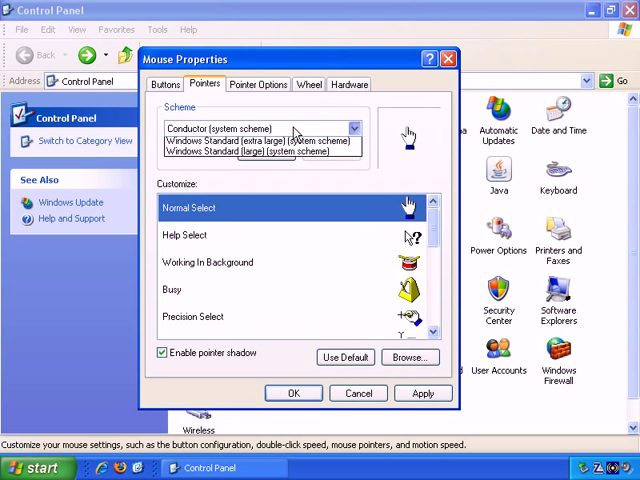
pyautogui.click(352, 128)
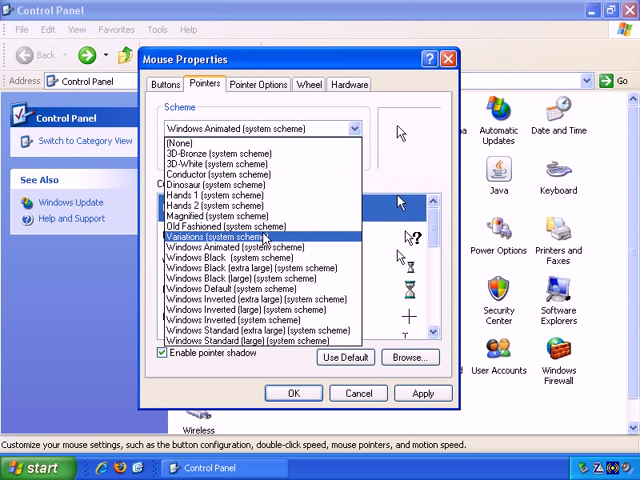
pyautogui.click(232, 256)
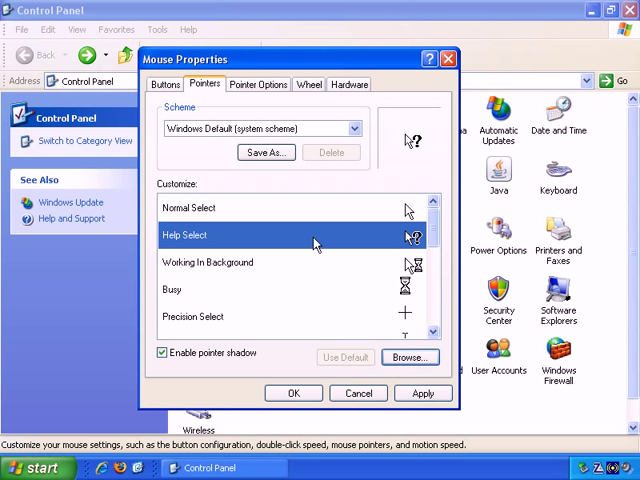
pyautogui.moveTo(312, 244)
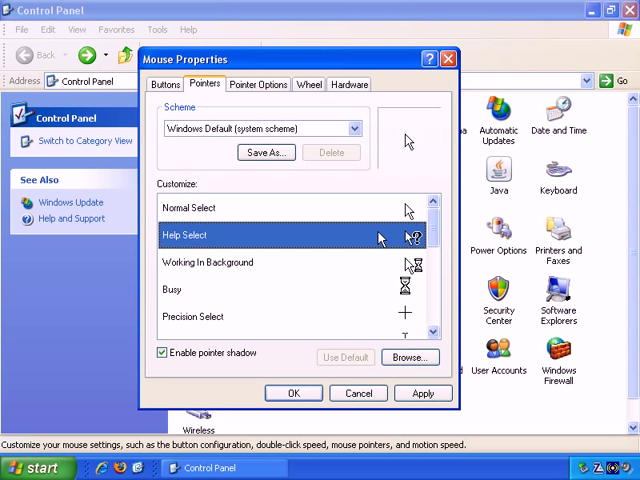
# - Preview the Working In Background and Normal Select pointers, browse for a cursor file and cancel
pyautogui.click(208, 262)
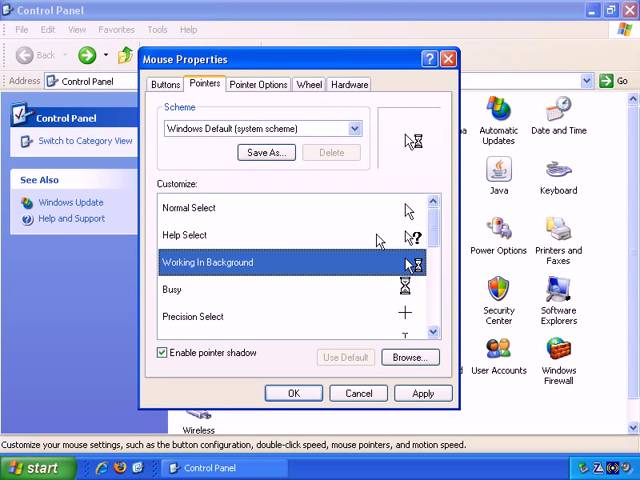
pyautogui.click(188, 208)
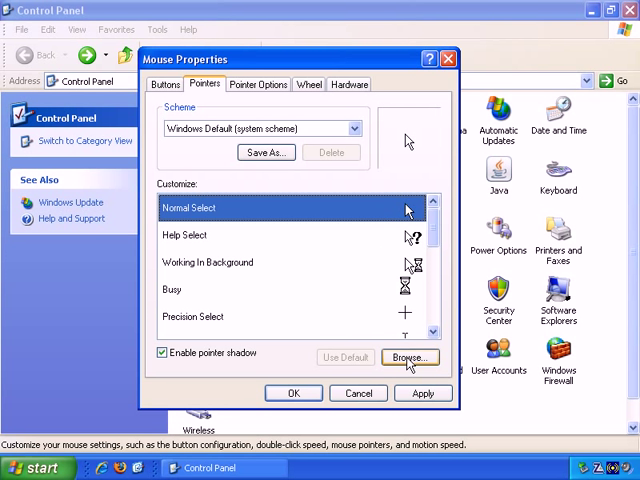
pyautogui.click(408, 356)
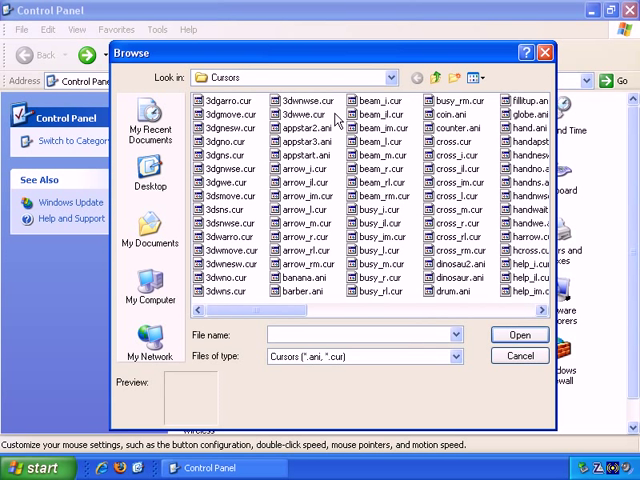
pyautogui.moveTo(302, 290)
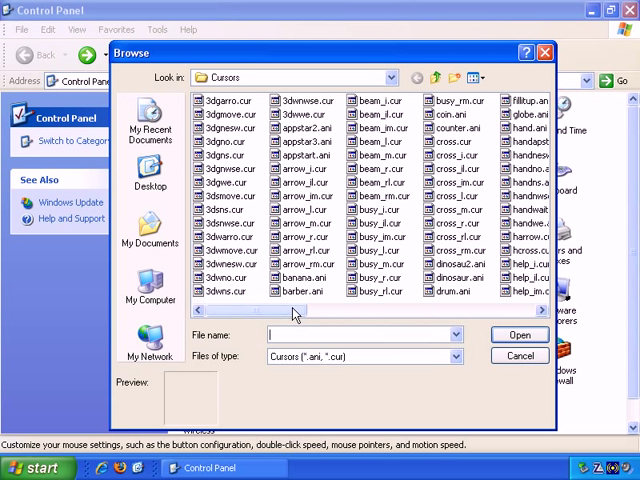
pyautogui.click(304, 156)
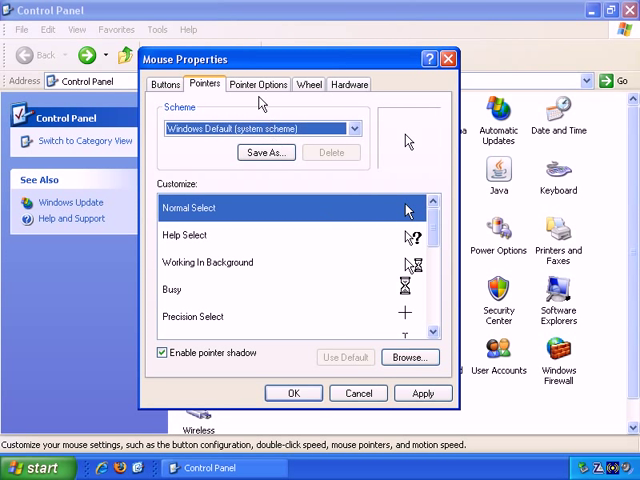
# - Show the Pointer Options and drag the pointer speed slider to a slower setting
pyautogui.click(258, 84)
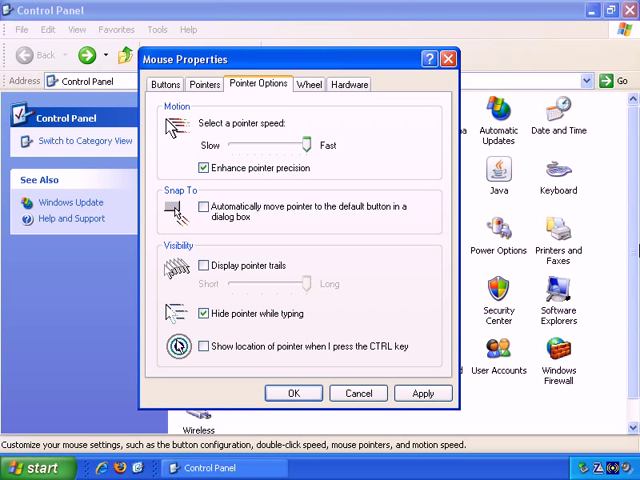
pyautogui.moveTo(196, 248)
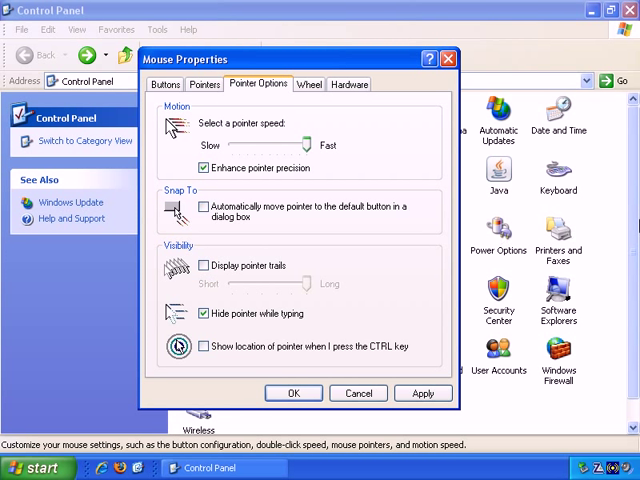
pyautogui.moveTo(104, 234)
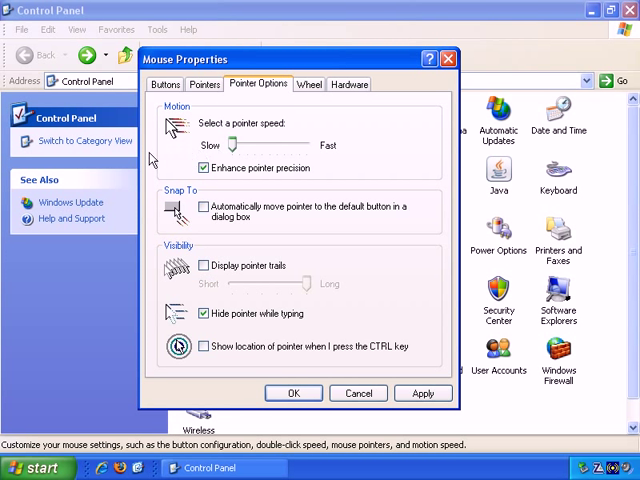
pyautogui.moveTo(216, 158)
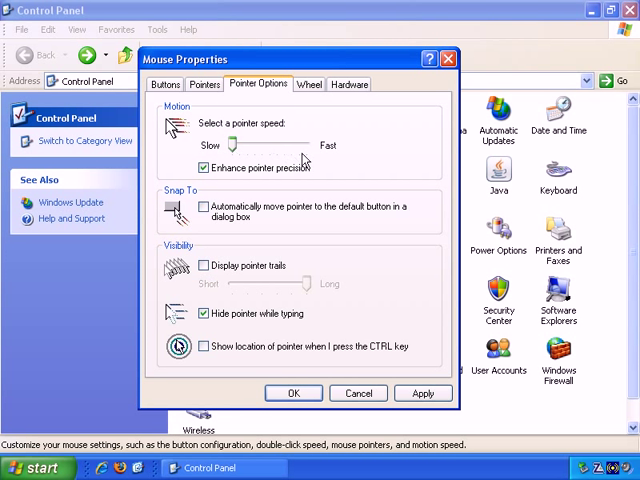
pyautogui.moveTo(420, 164)
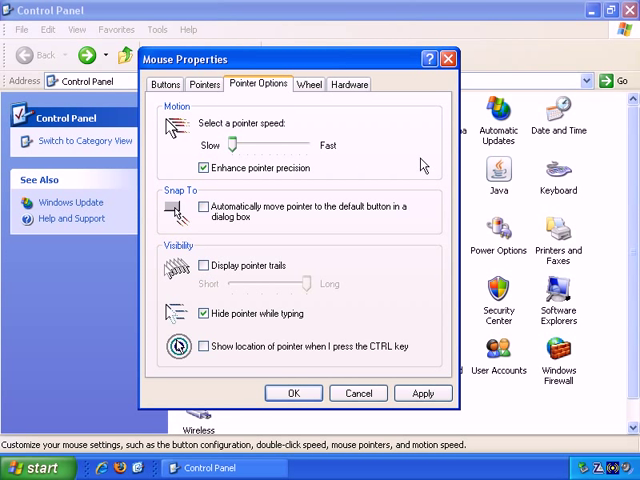
pyautogui.moveTo(344, 152)
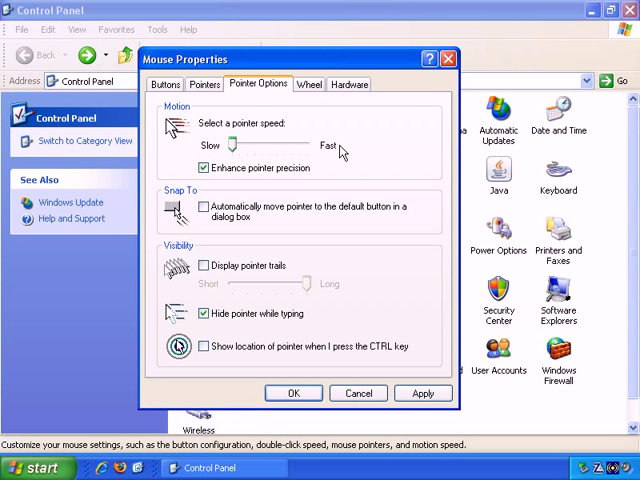
pyautogui.moveTo(338, 144); pyautogui.dragTo(232, 144)
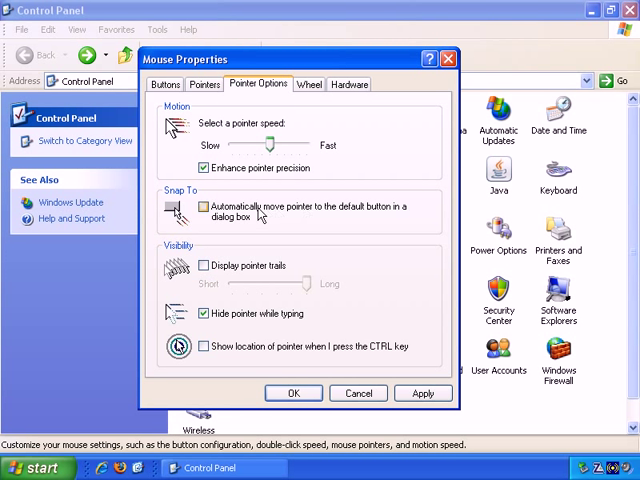
pyautogui.click(204, 206)
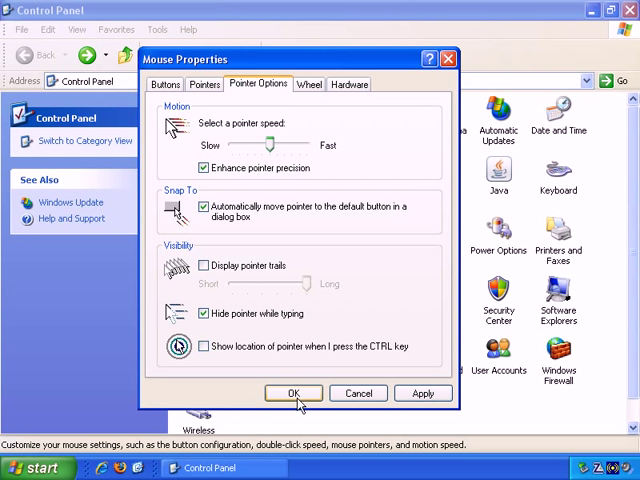
pyautogui.click(202, 208)
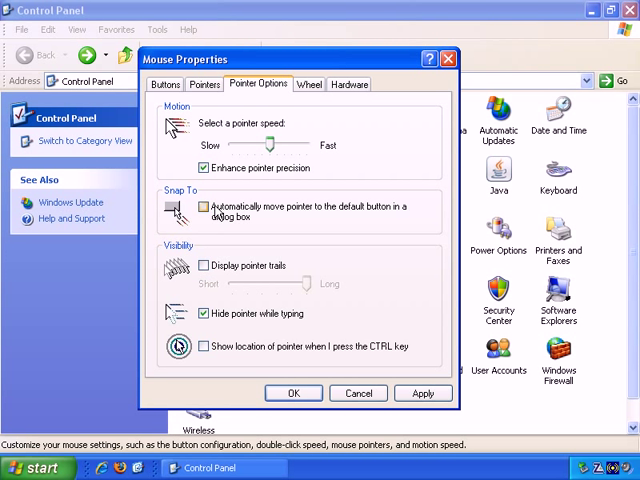
pyautogui.click(204, 264)
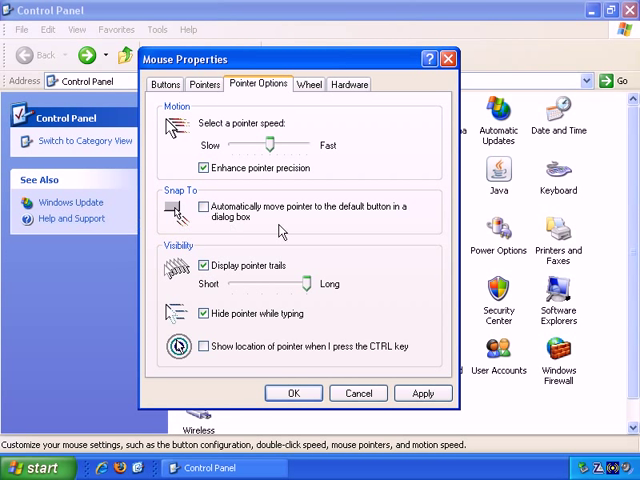
pyautogui.moveTo(316, 216)
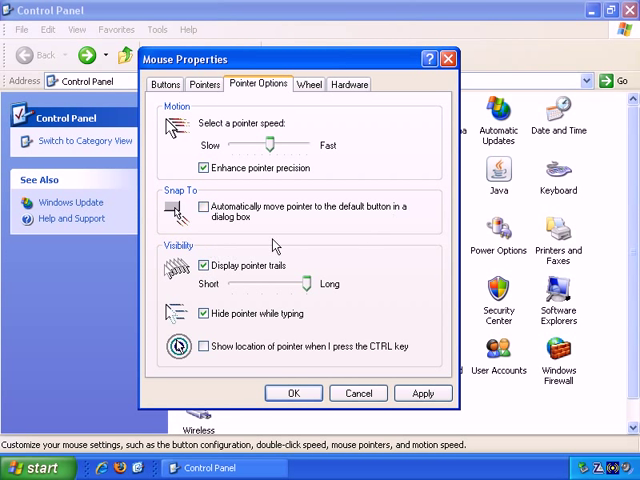
pyautogui.click(204, 264)
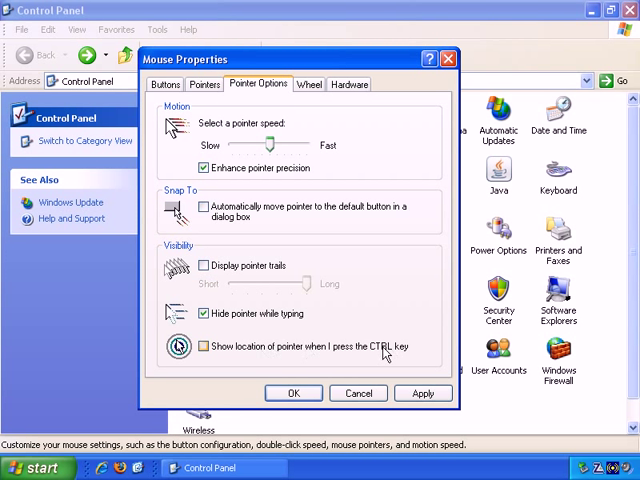
# - Enable 'Show location of pointer when I press the CTRL key'
pyautogui.click(202, 346)
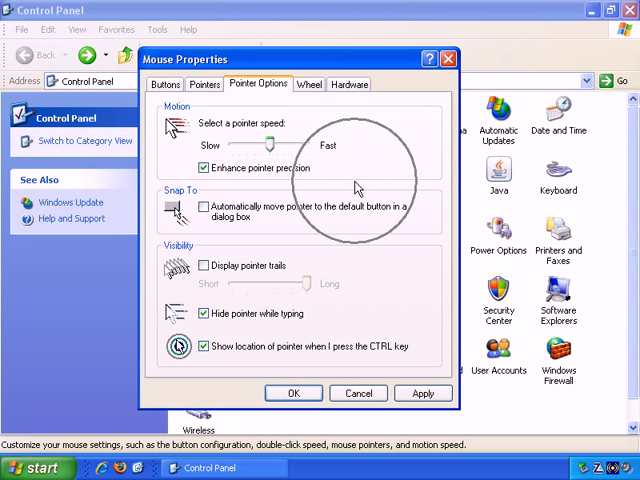
pyautogui.moveTo(356, 188)
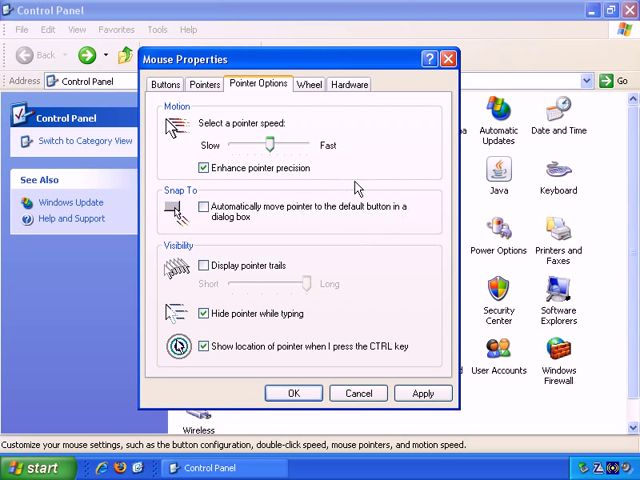
pyautogui.moveTo(358, 184)
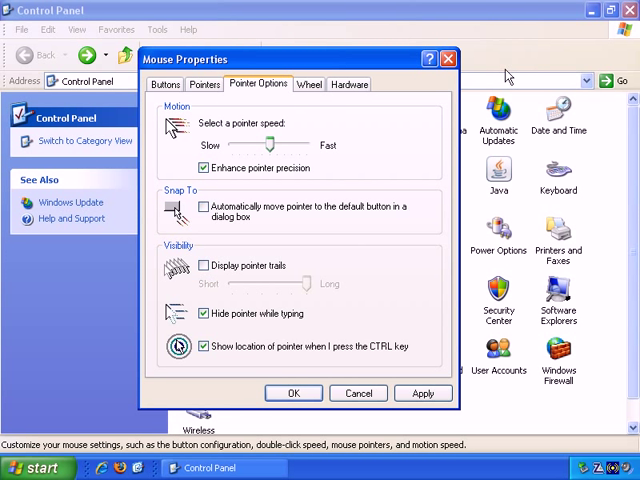
pyautogui.moveTo(504, 70)
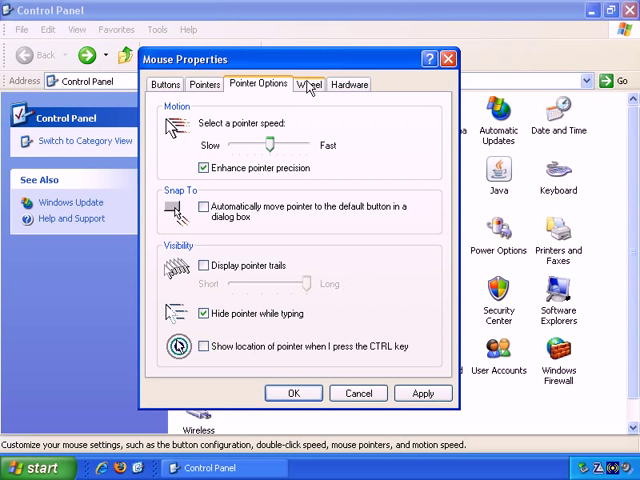
# - Review the Wheel scrolling settings, then show the Hardware tab listing the PS/2 Compatible Mouse
pyautogui.click(308, 84)
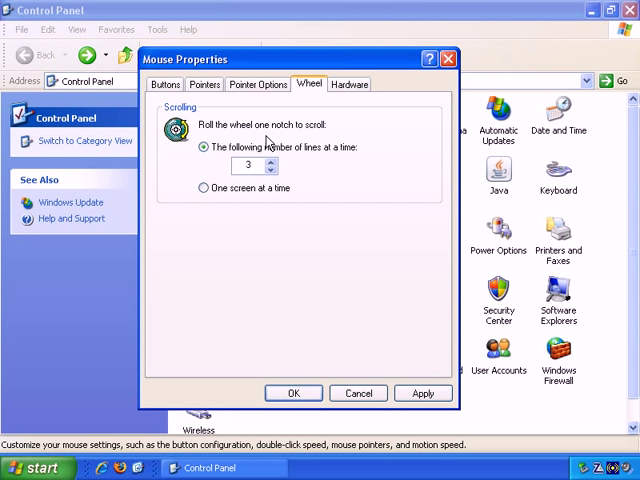
pyautogui.moveTo(270, 140)
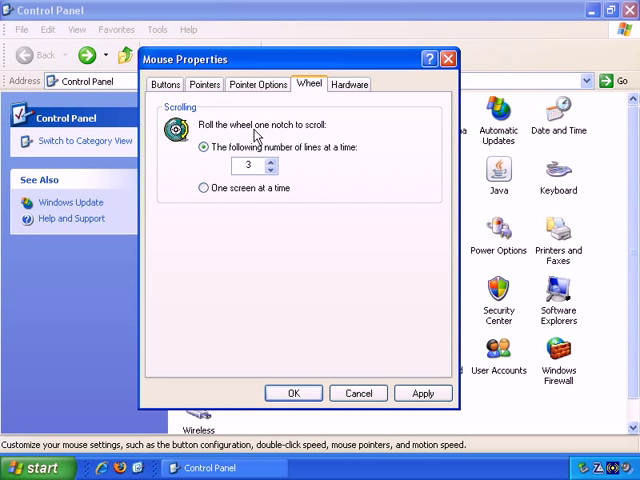
pyautogui.moveTo(284, 158)
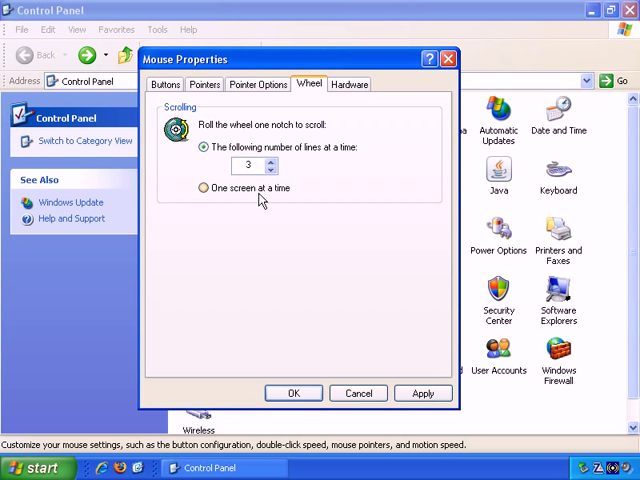
pyautogui.moveTo(256, 196)
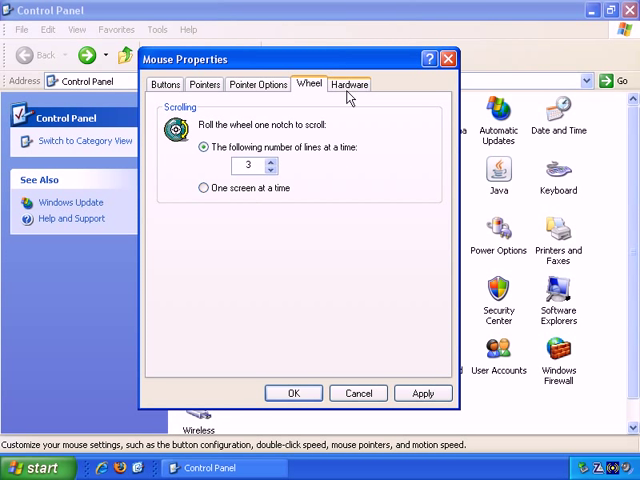
pyautogui.click(348, 84)
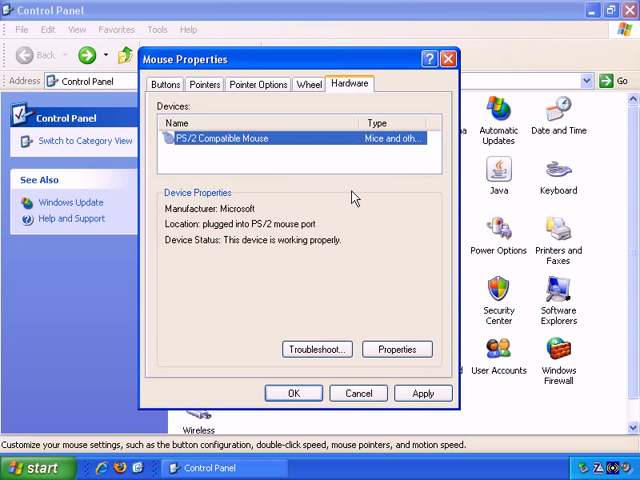
pyautogui.moveTo(352, 204)
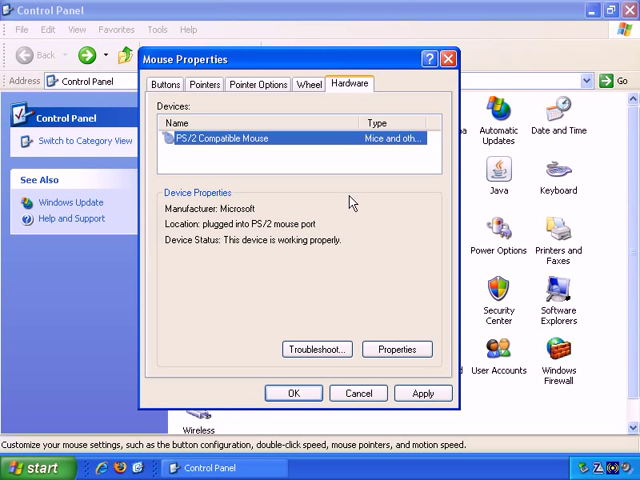